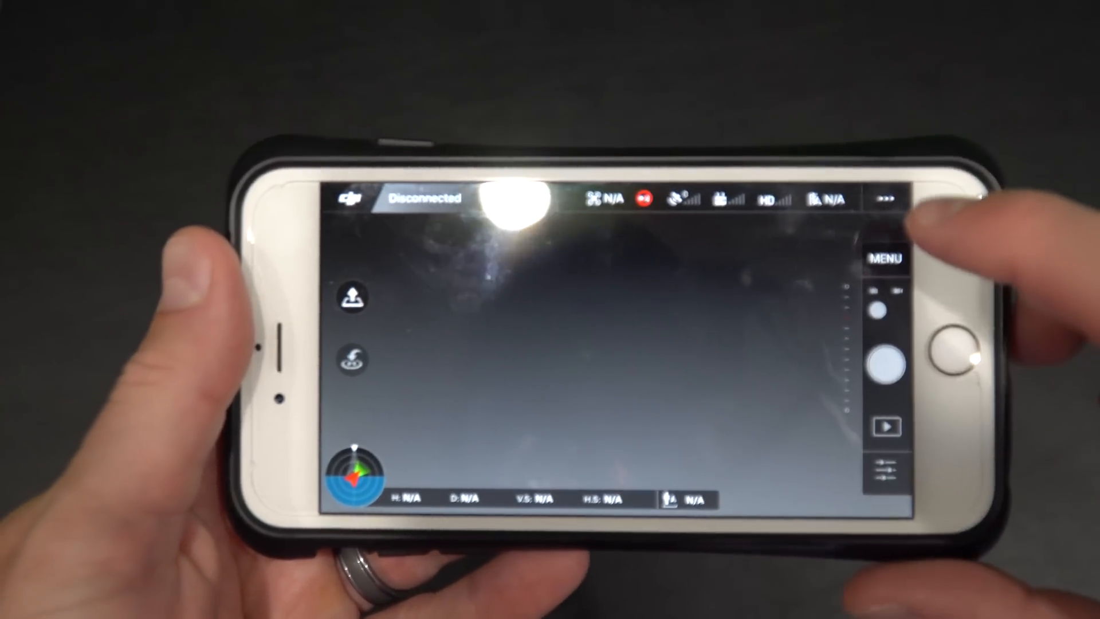
Step: Switch Forward Obstacle Sensing off in Visual Navigation Settings, reaching the turn-off confirmation prompt
left_click(886, 258)
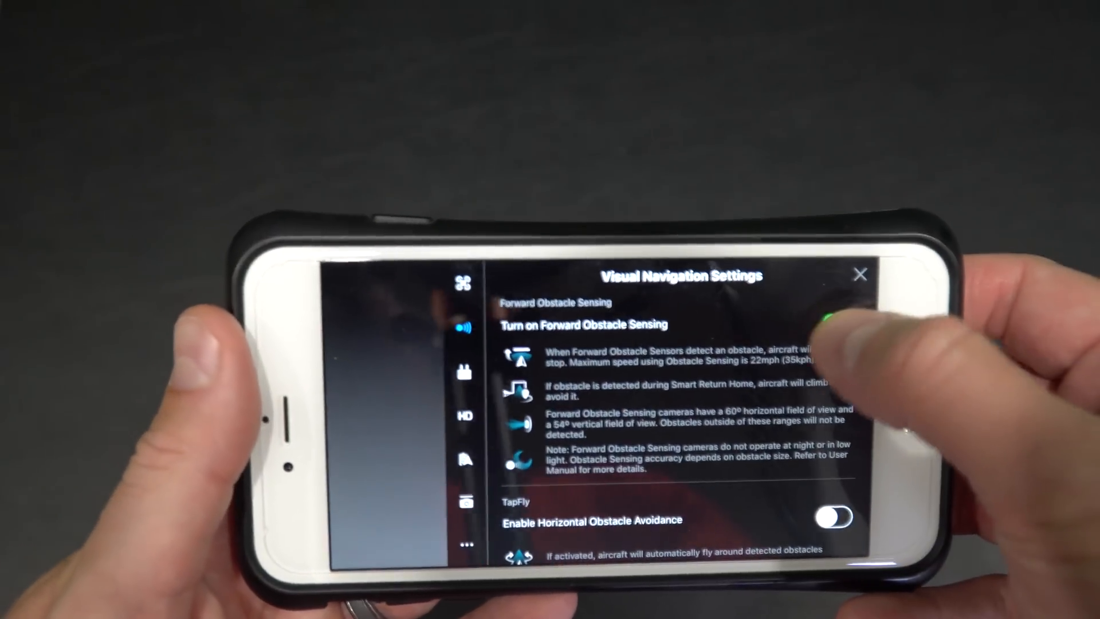
left_click(834, 295)
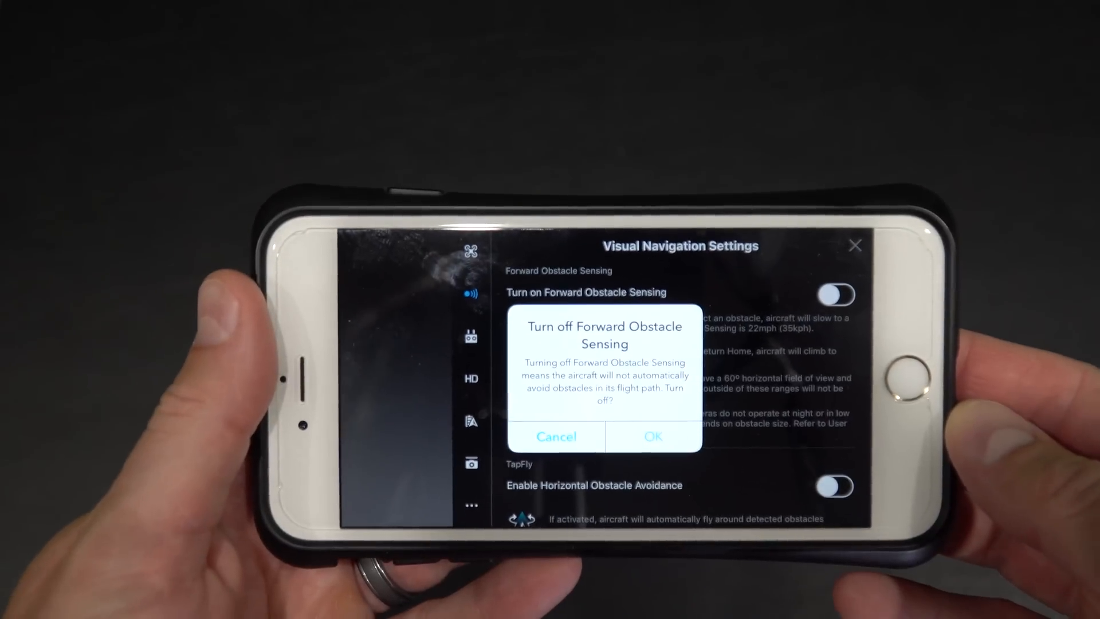